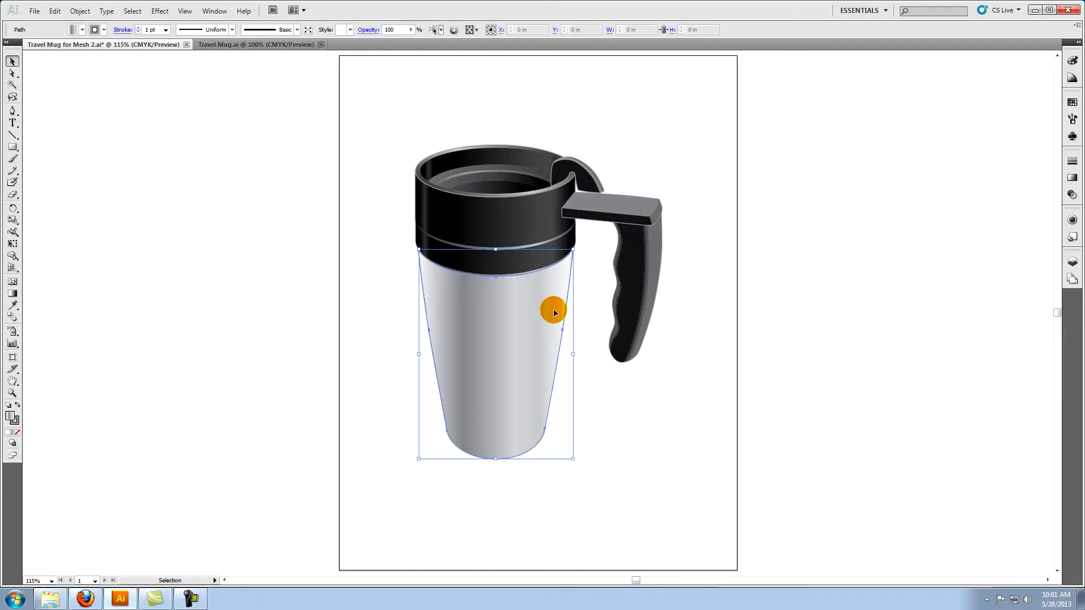
- Set the mug body's fill to None, then deselect it
{"action": "left_click", "coordinate": [1072, 61]}
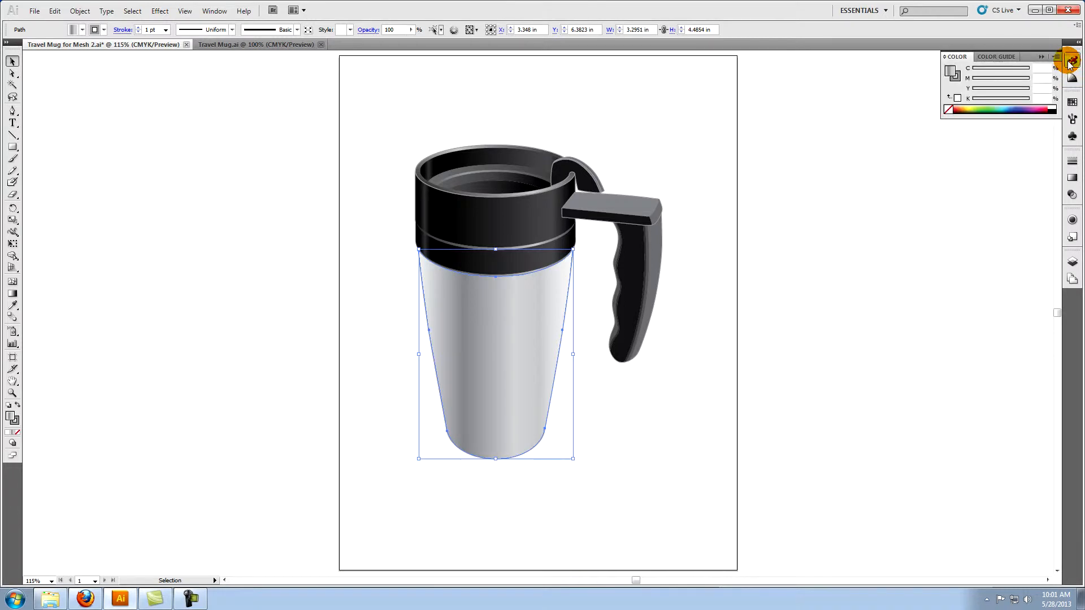
{"action": "left_click", "coordinate": [950, 109]}
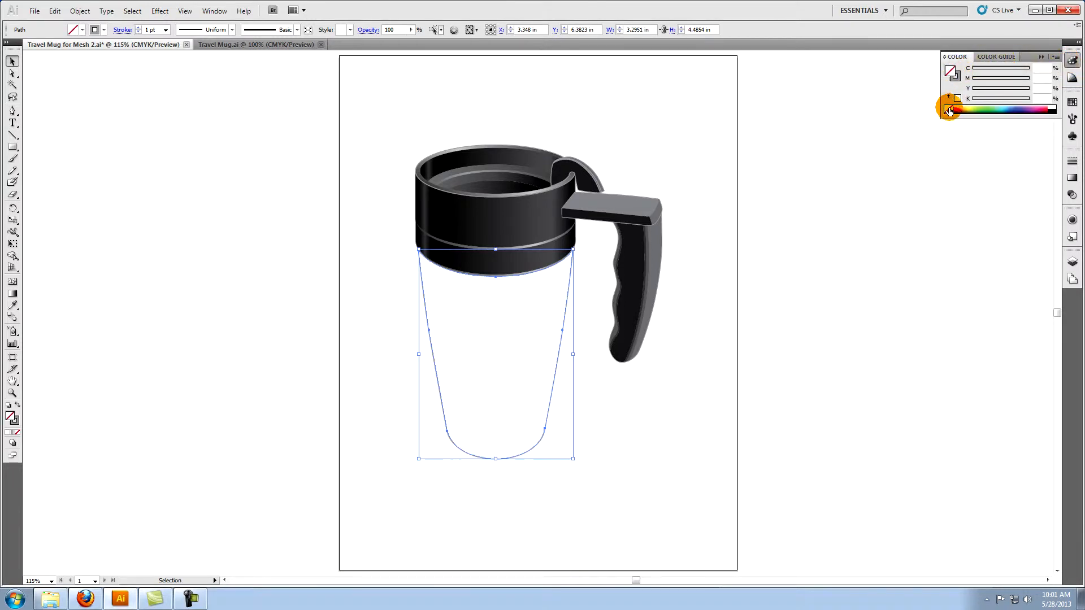
{"action": "mouse_move", "coordinate": [684, 172]}
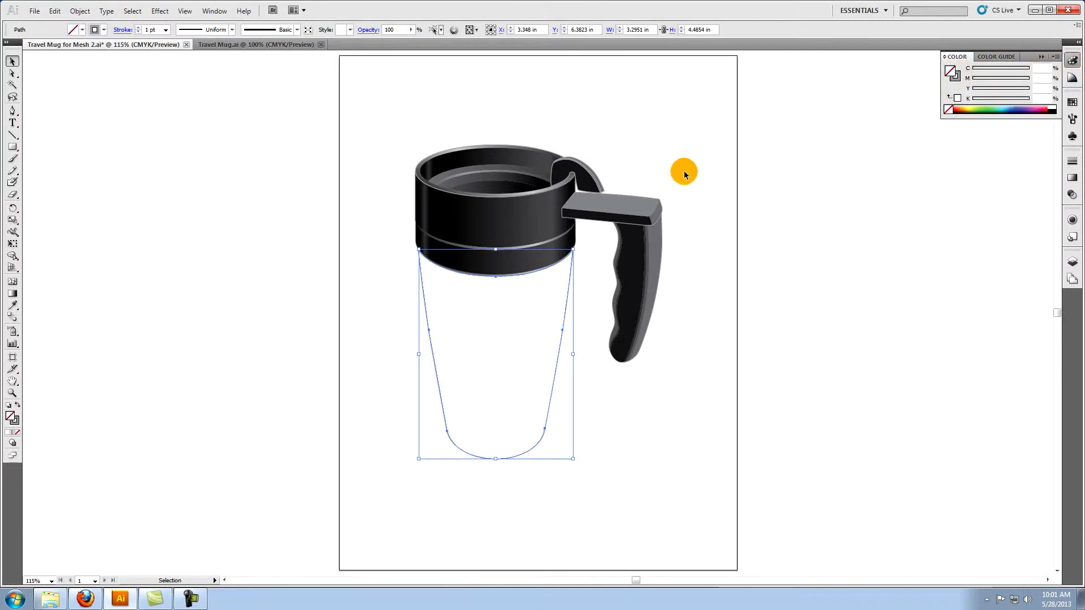
{"action": "left_click", "coordinate": [684, 171]}
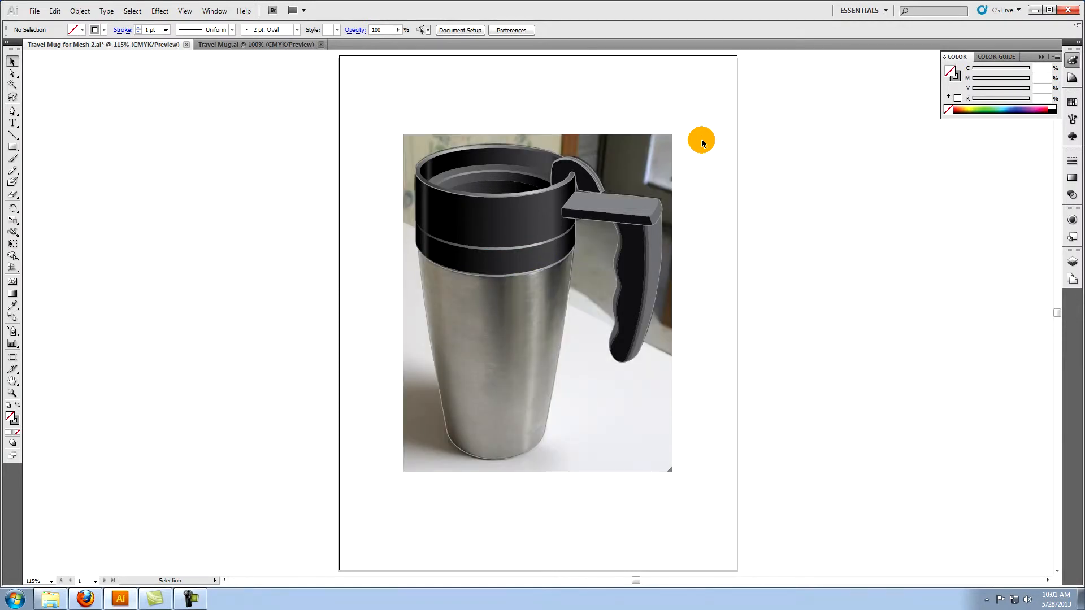
{"action": "mouse_move", "coordinate": [698, 136]}
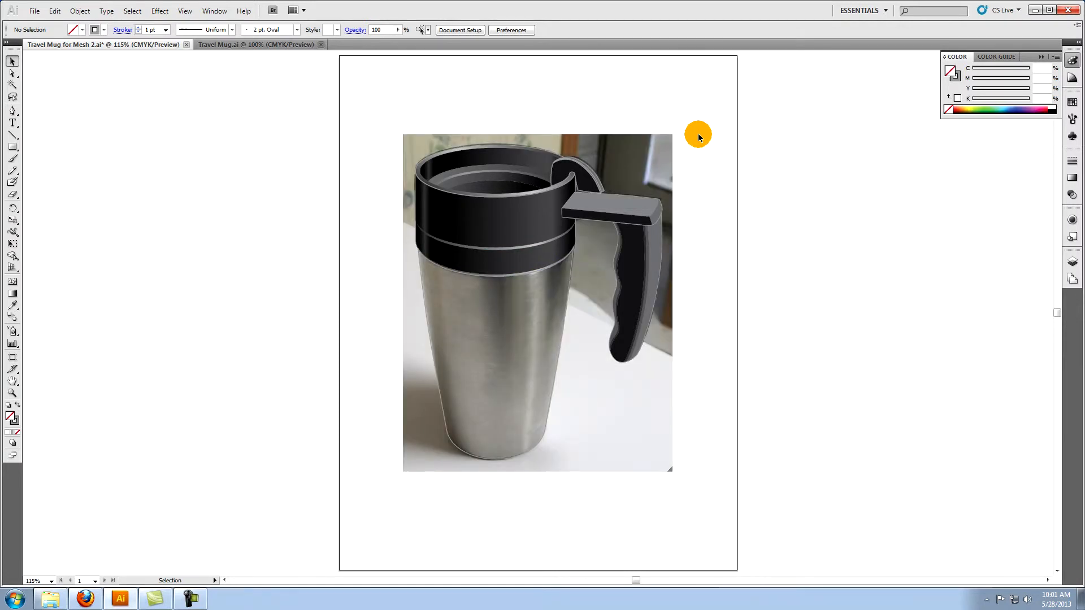
{"action": "mouse_move", "coordinate": [569, 287]}
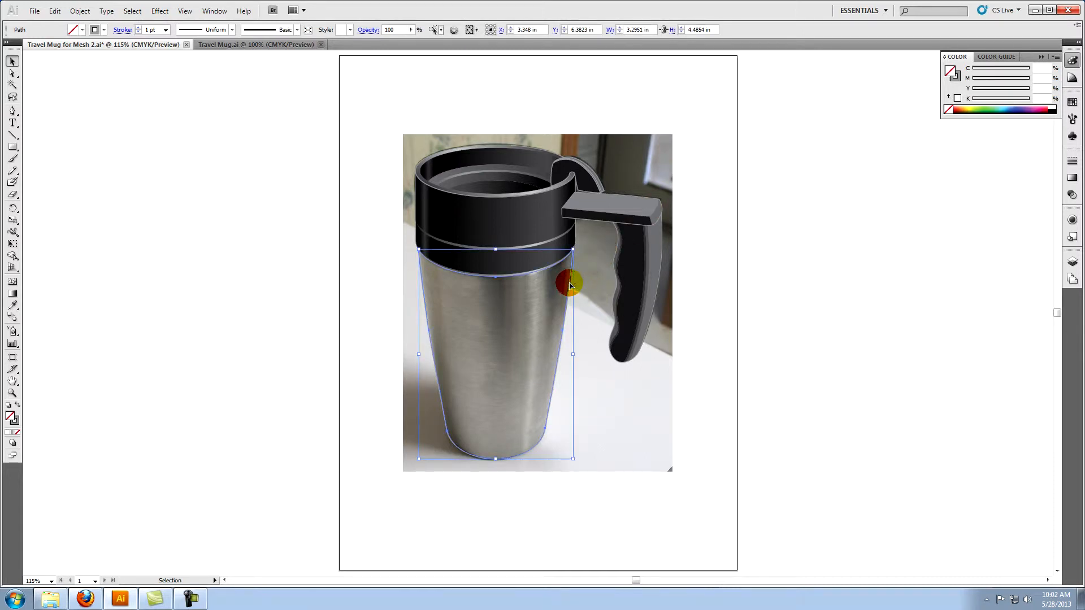
- Show the Layers panel and create Layer 2 above Layer 1
{"action": "left_click", "coordinate": [213, 10]}
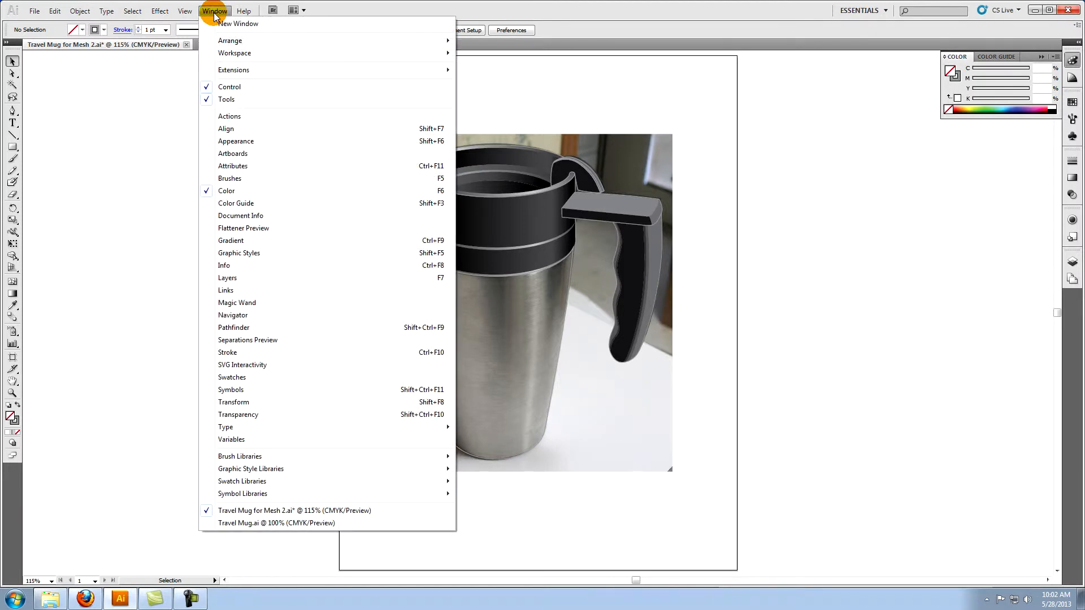
{"action": "mouse_move", "coordinate": [228, 277]}
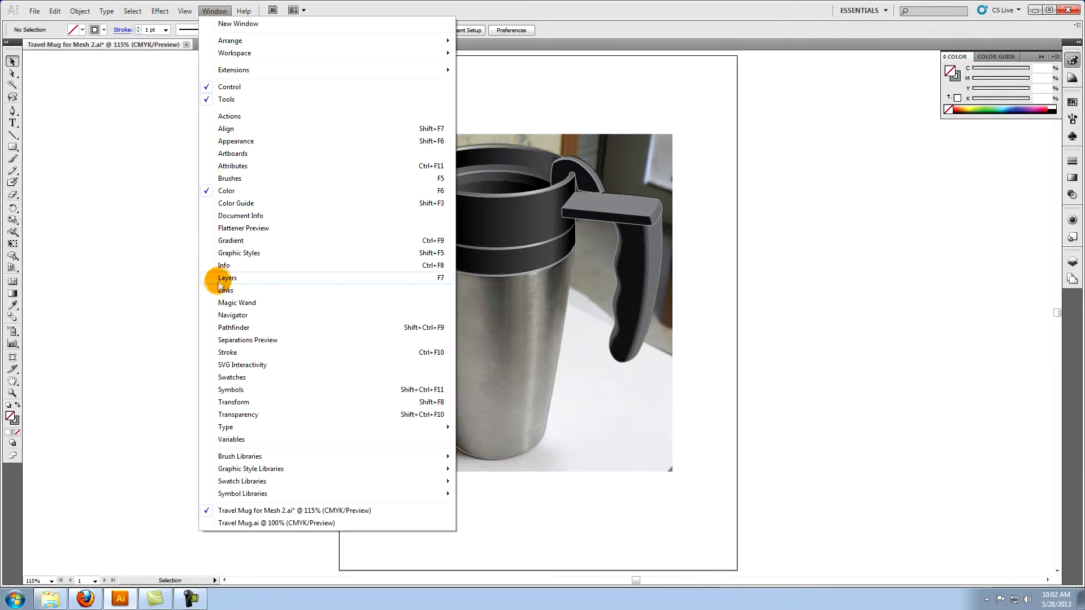
{"action": "left_click", "coordinate": [227, 277]}
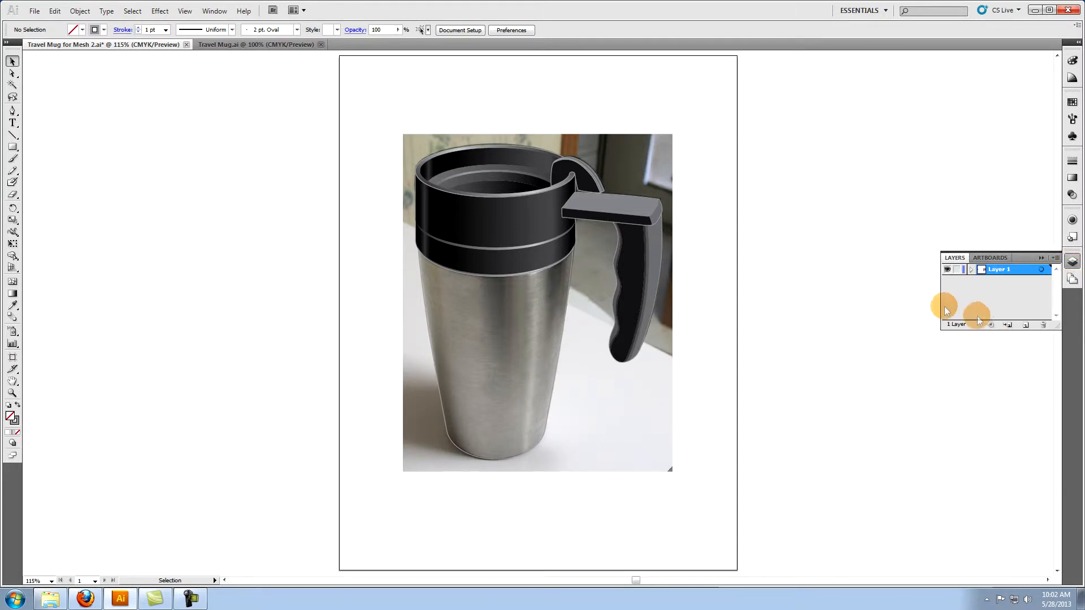
{"action": "left_click", "coordinate": [1026, 324]}
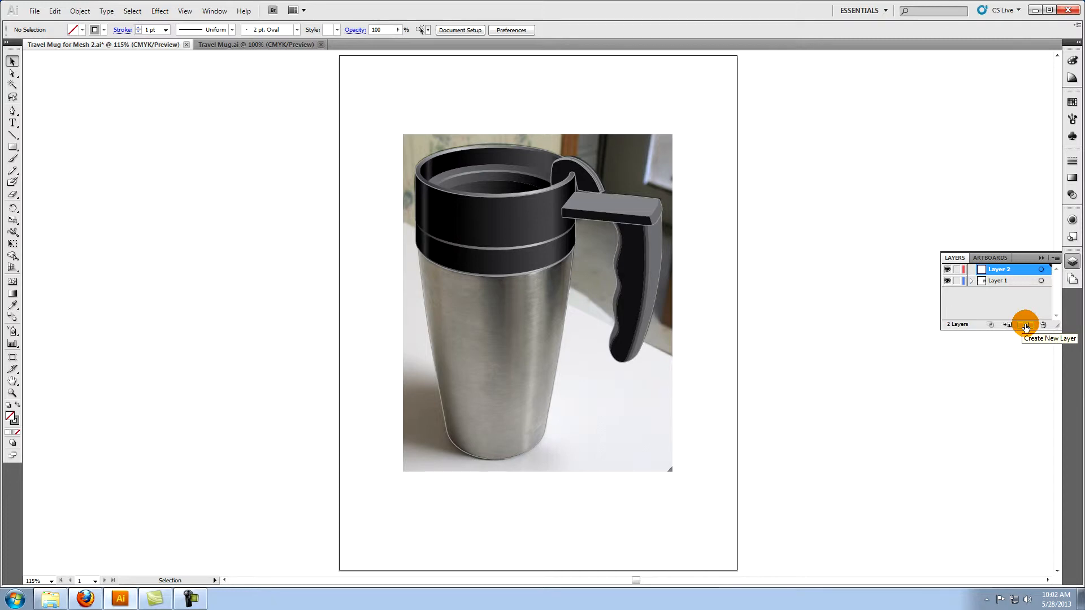
{"action": "mouse_move", "coordinate": [906, 292]}
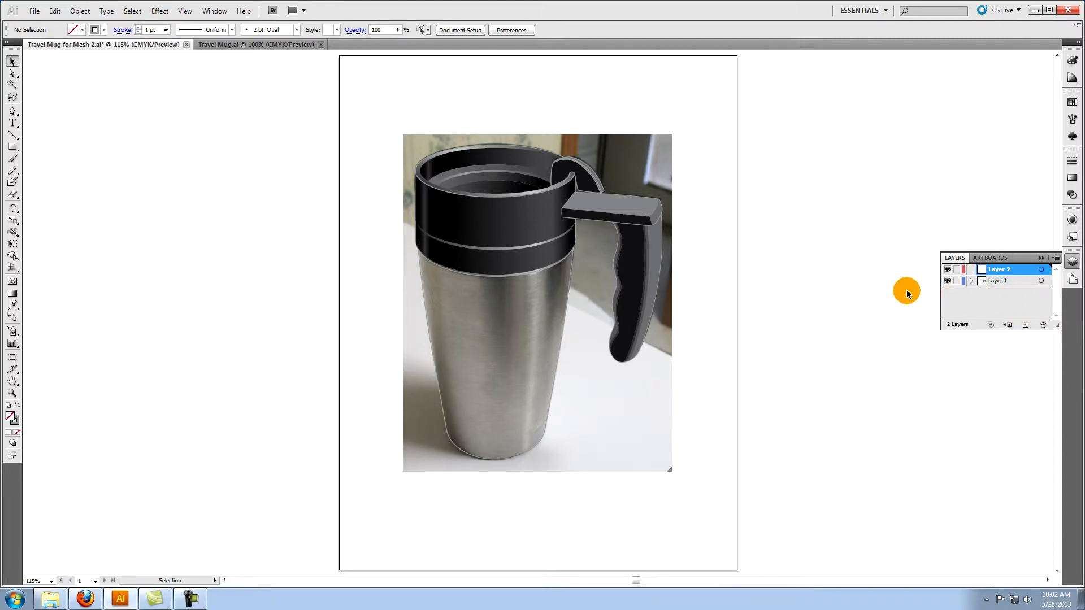
- Put the body outline on Layer 2, checking it briefly in outline view
{"action": "left_click", "coordinate": [484, 380]}
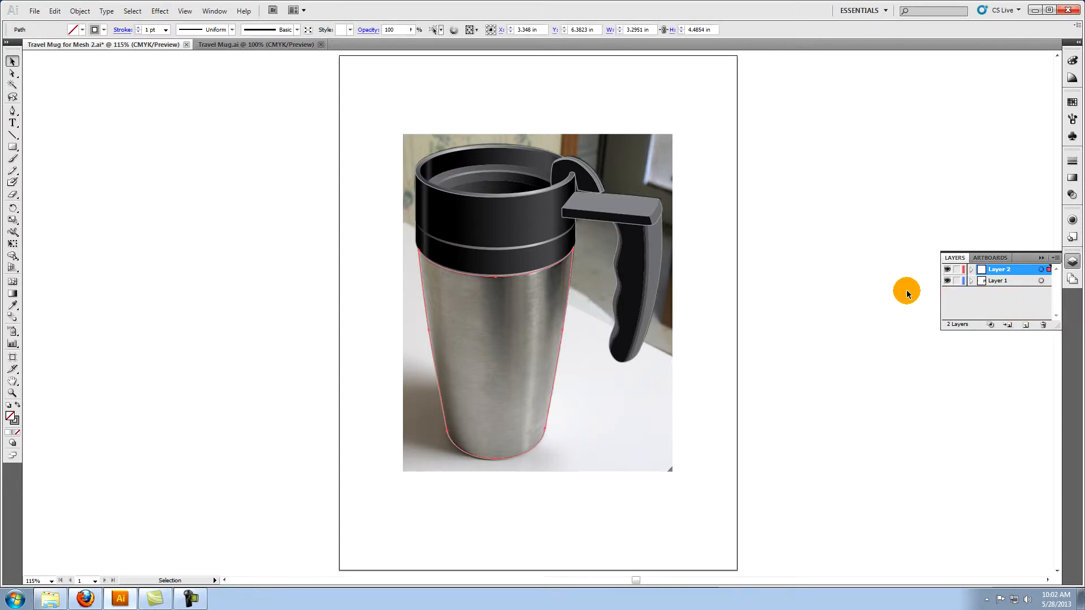
{"action": "left_click", "coordinate": [491, 346]}
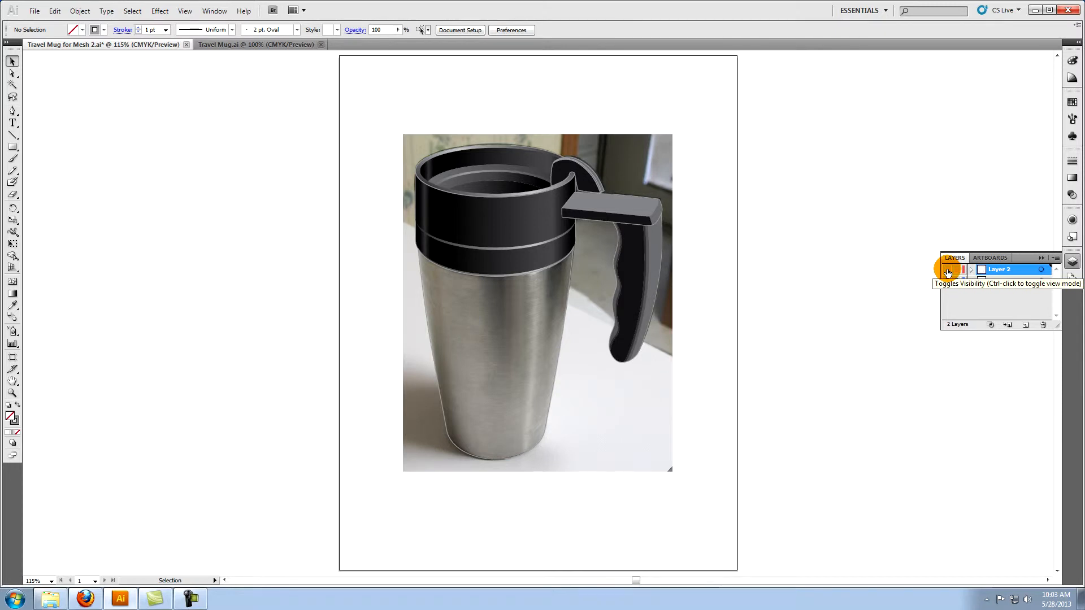
{"action": "mouse_move", "coordinate": [948, 269]}
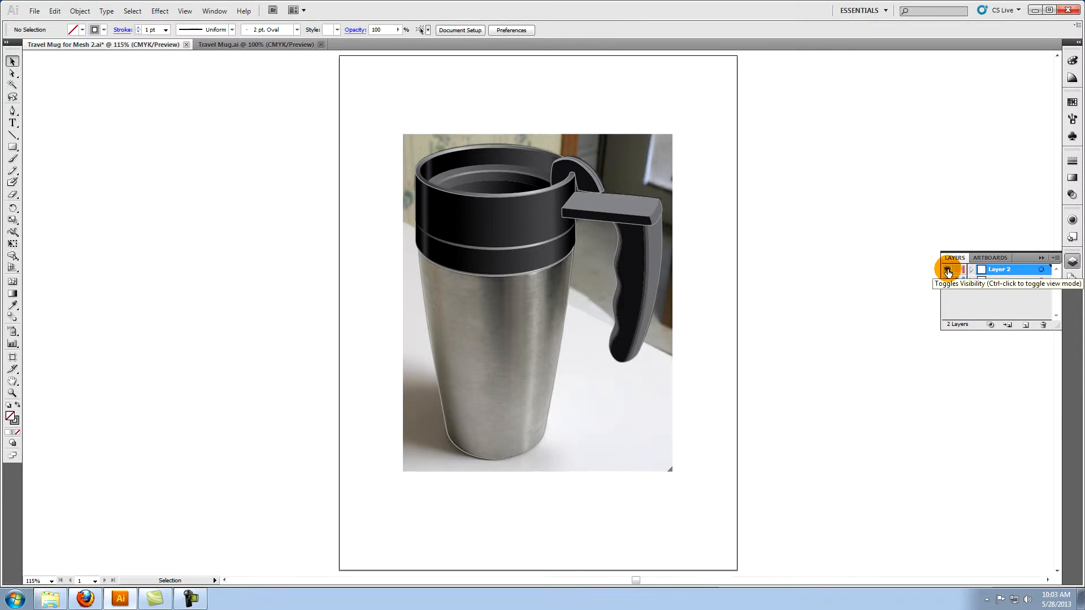
{"action": "left_click", "coordinate": [949, 270]}
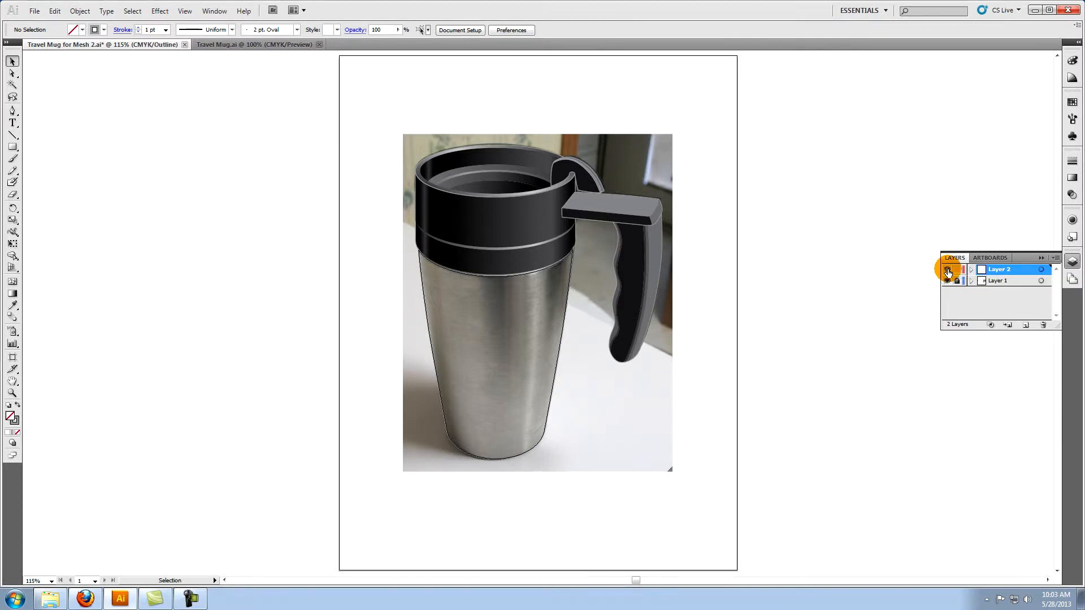
{"action": "left_click", "coordinate": [949, 269]}
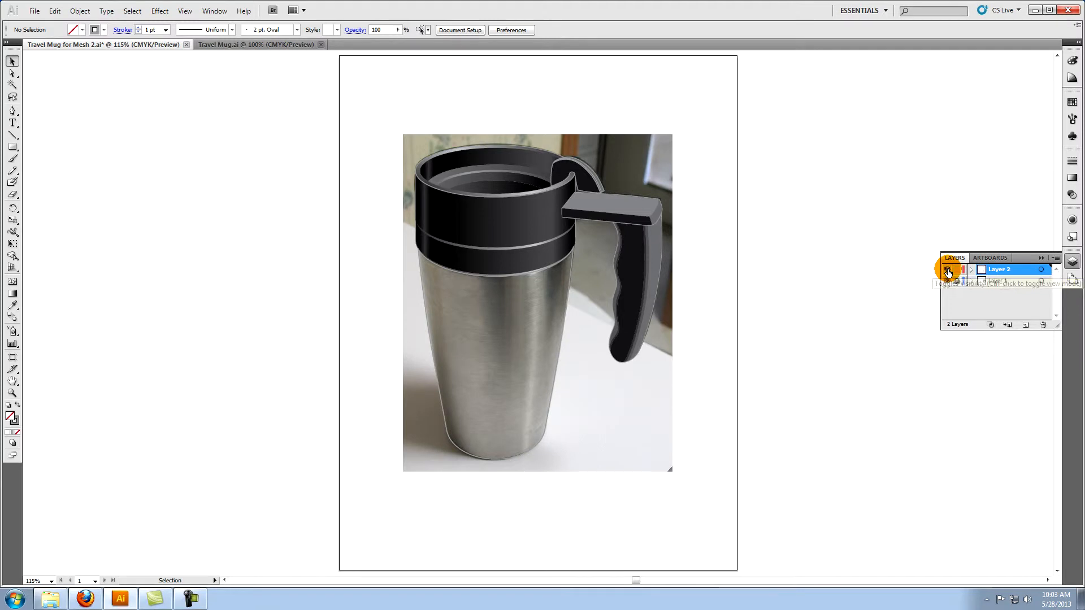
- Add vertical mesh lines along the mug body's curved top edge
{"action": "left_click", "coordinate": [947, 271]}
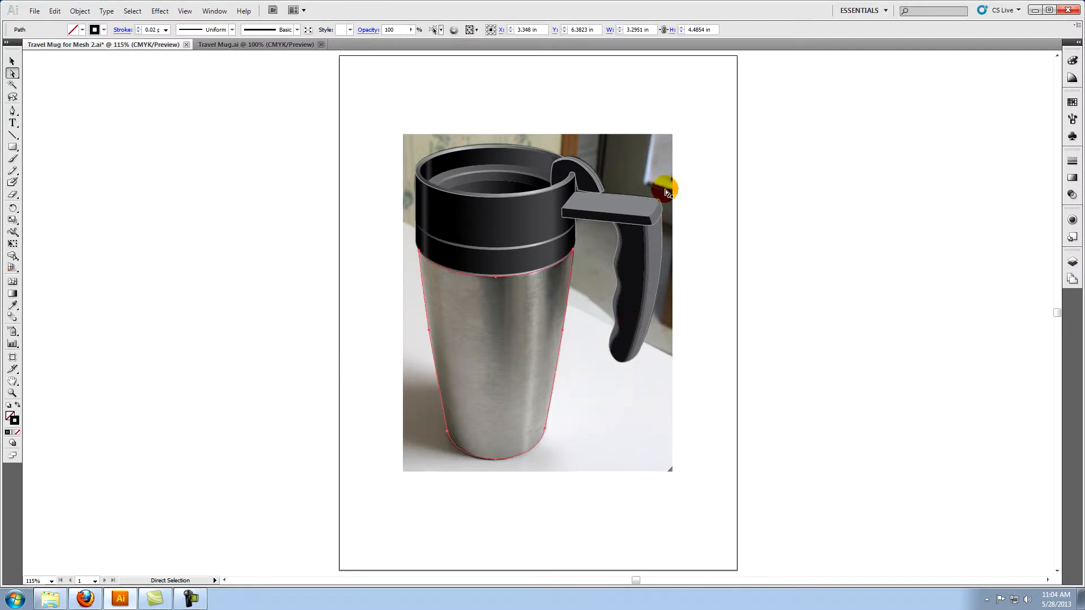
{"action": "mouse_move", "coordinate": [13, 384]}
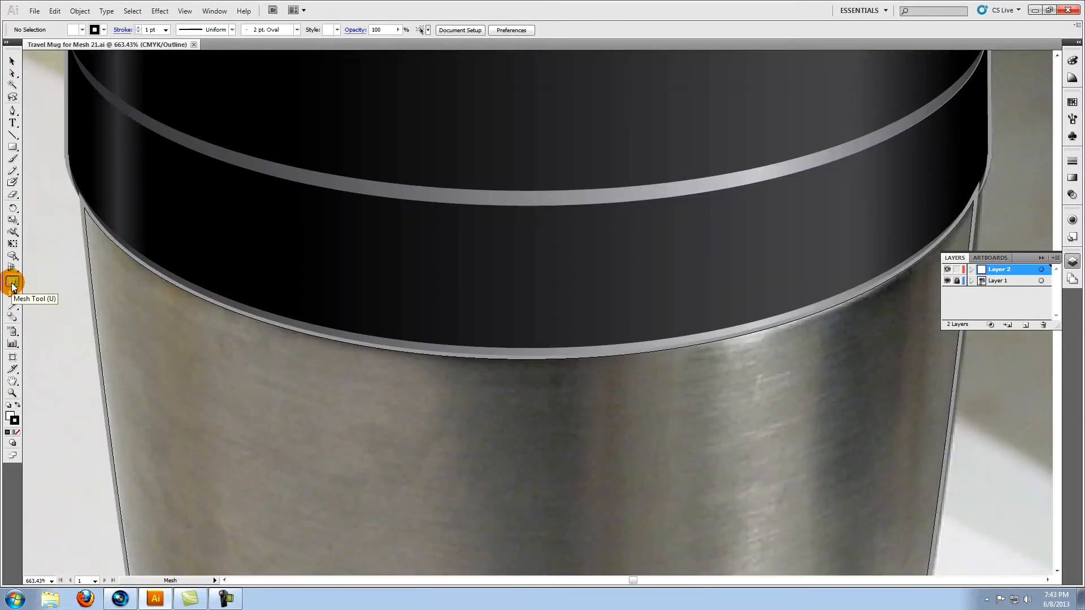
{"action": "mouse_move", "coordinate": [924, 262]}
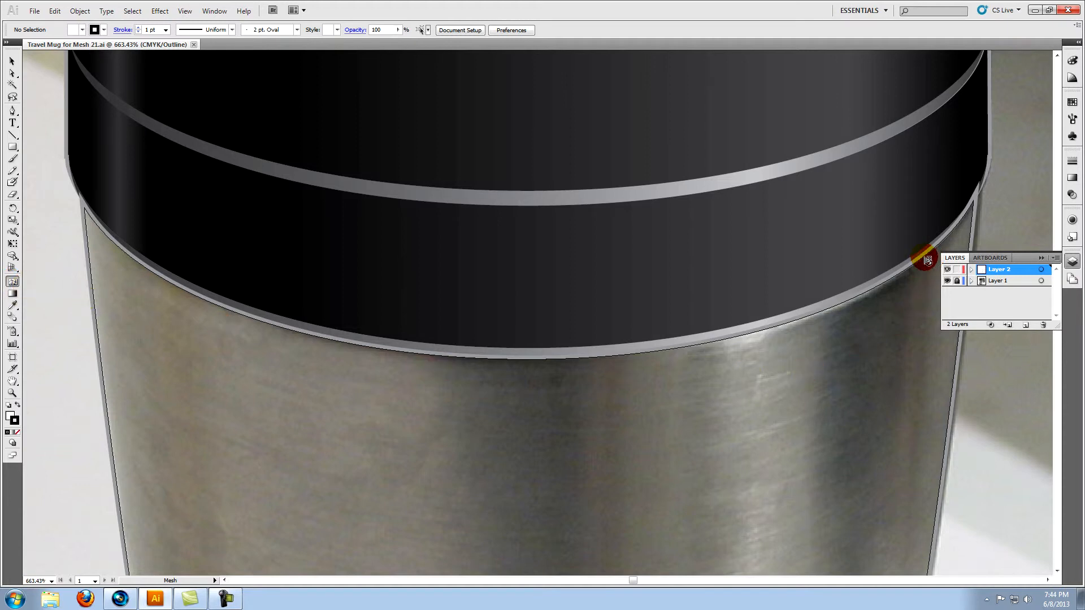
{"action": "left_click", "coordinate": [921, 263]}
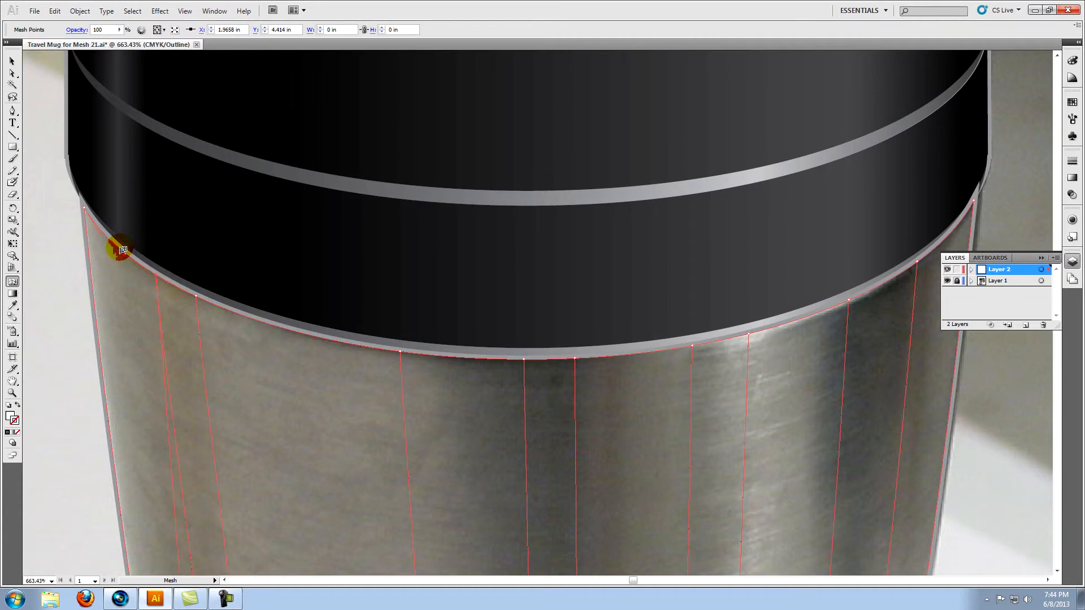
{"action": "left_click_drag", "start_coordinate": [119, 249], "coordinate": [49, 204]}
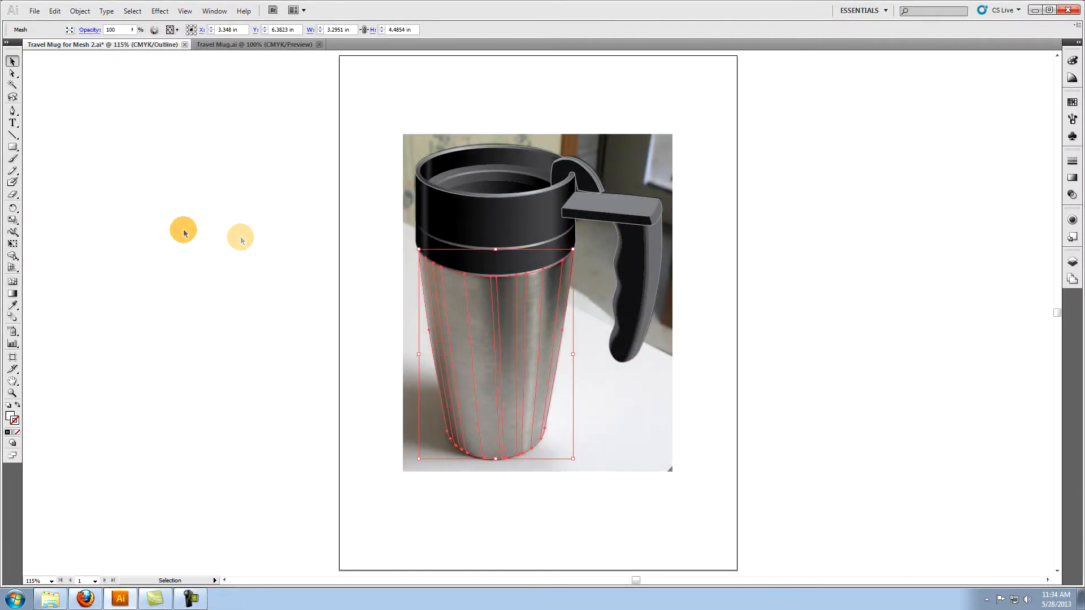
- Select mesh points and sample steel grey shades from the underlying photo
{"action": "left_click", "coordinate": [12, 74]}
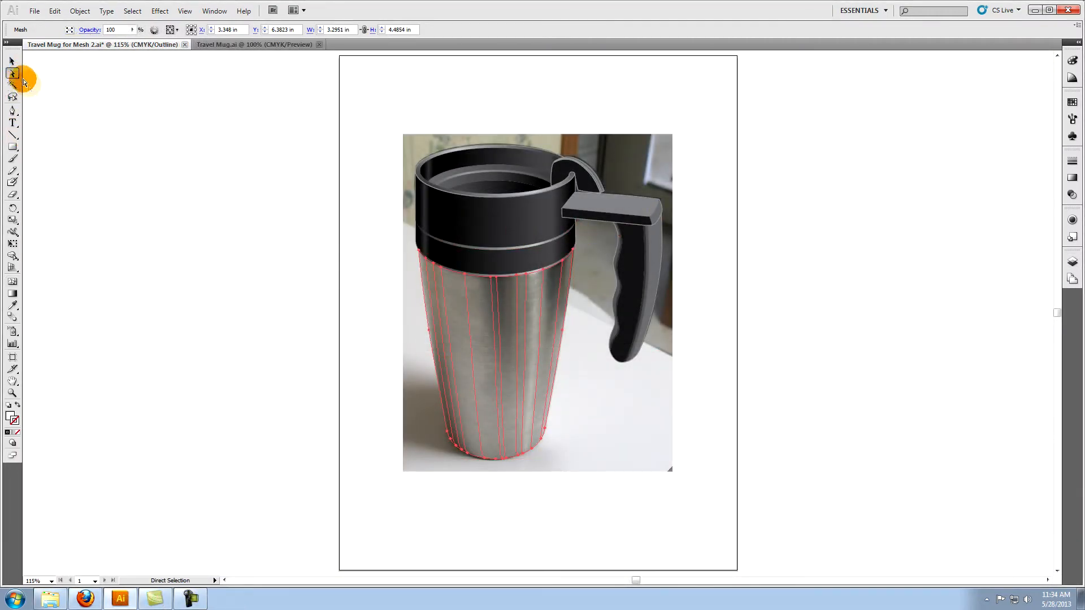
{"action": "mouse_move", "coordinate": [13, 306]}
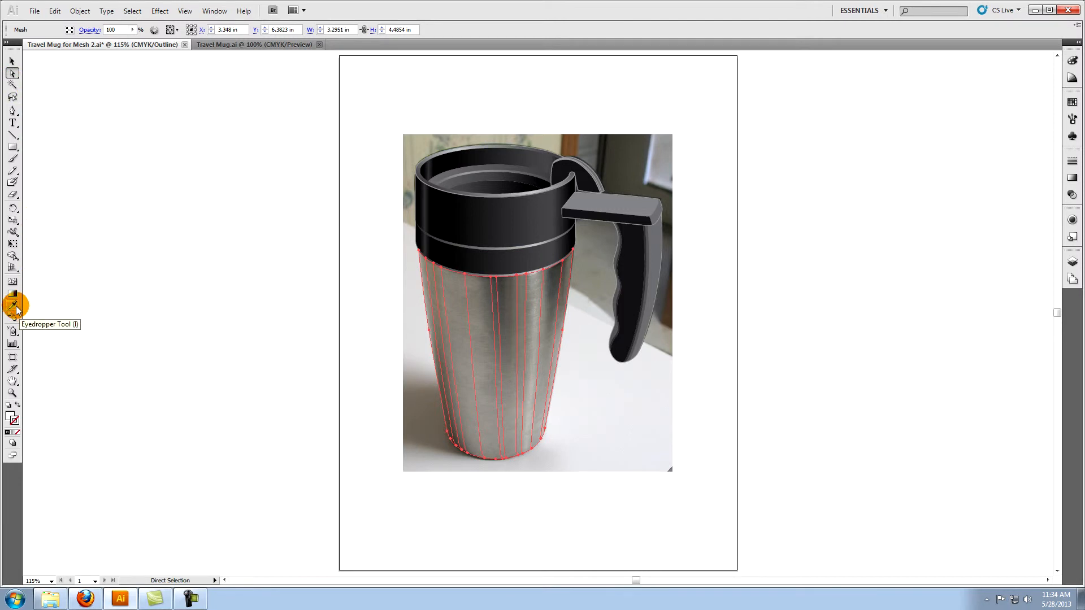
{"action": "left_click", "coordinate": [13, 306]}
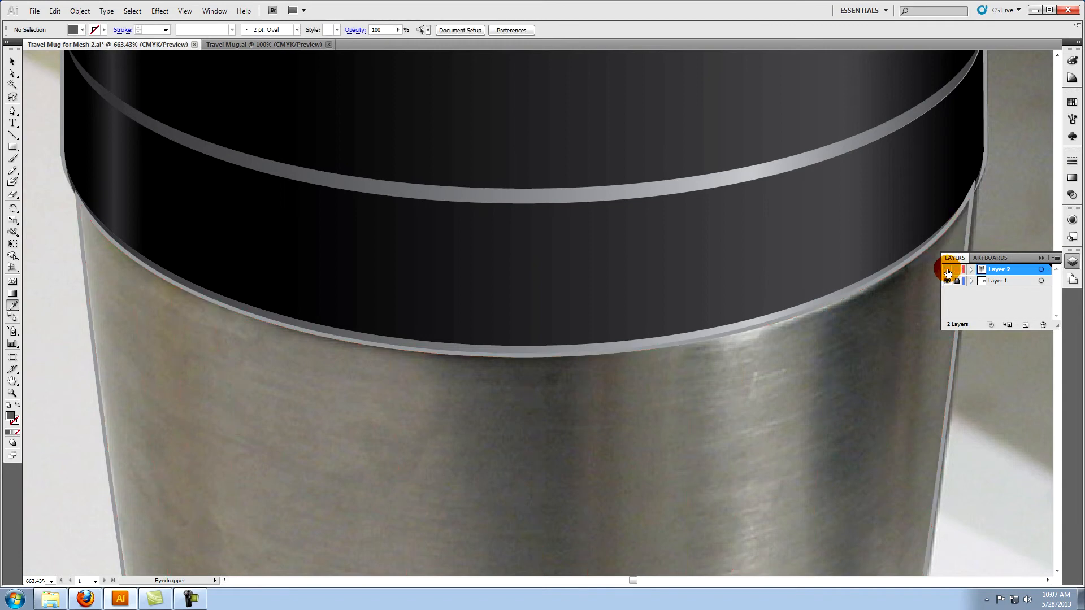
- Check Layer 2 in outline view, refine bottom mesh points, and delete the background photo
{"action": "left_click", "coordinate": [947, 270]}
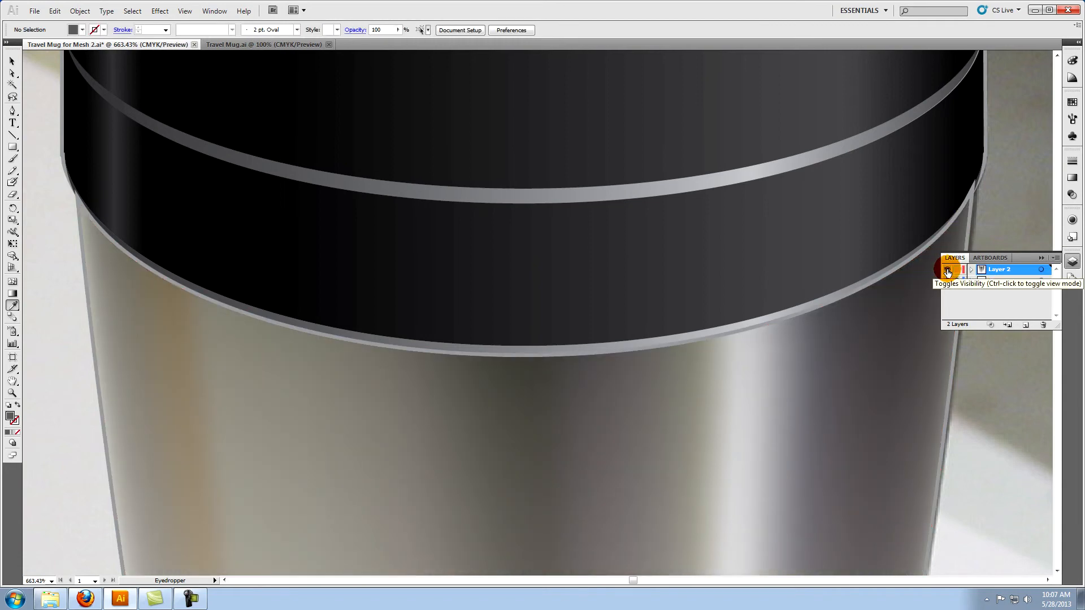
{"action": "left_click", "coordinate": [947, 270]}
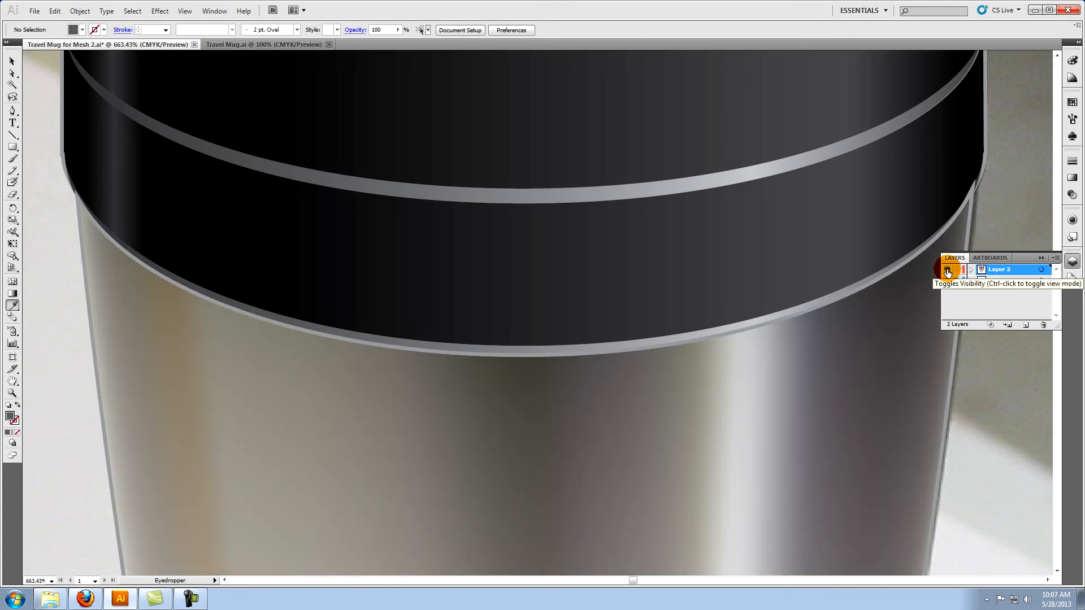
{"action": "left_click", "coordinate": [947, 269]}
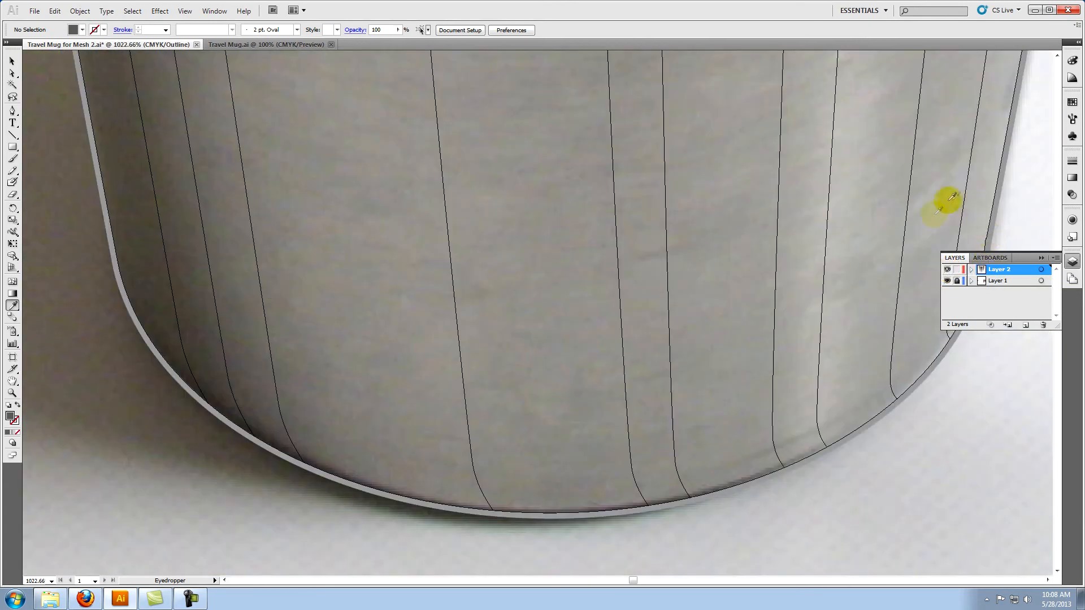
{"action": "left_click", "coordinate": [151, 329]}
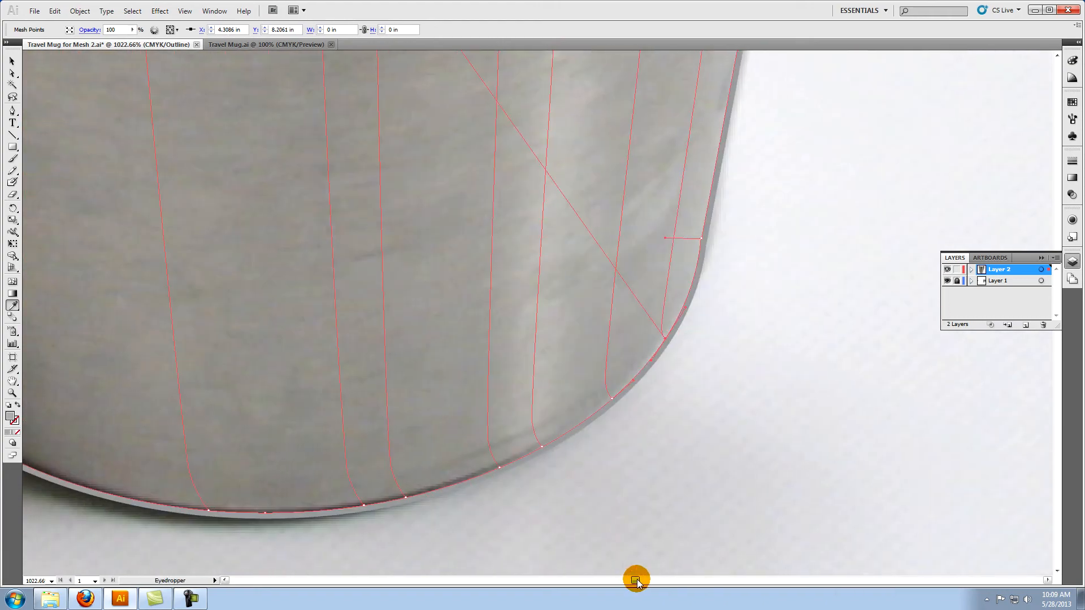
{"action": "left_click", "coordinate": [949, 269]}
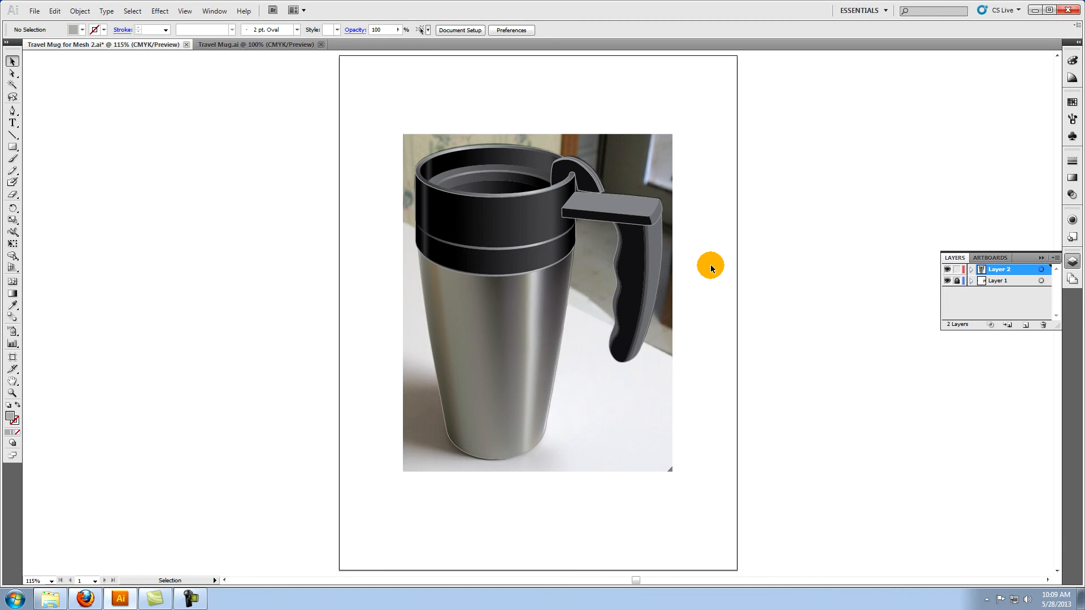
{"action": "left_click", "coordinate": [998, 280]}
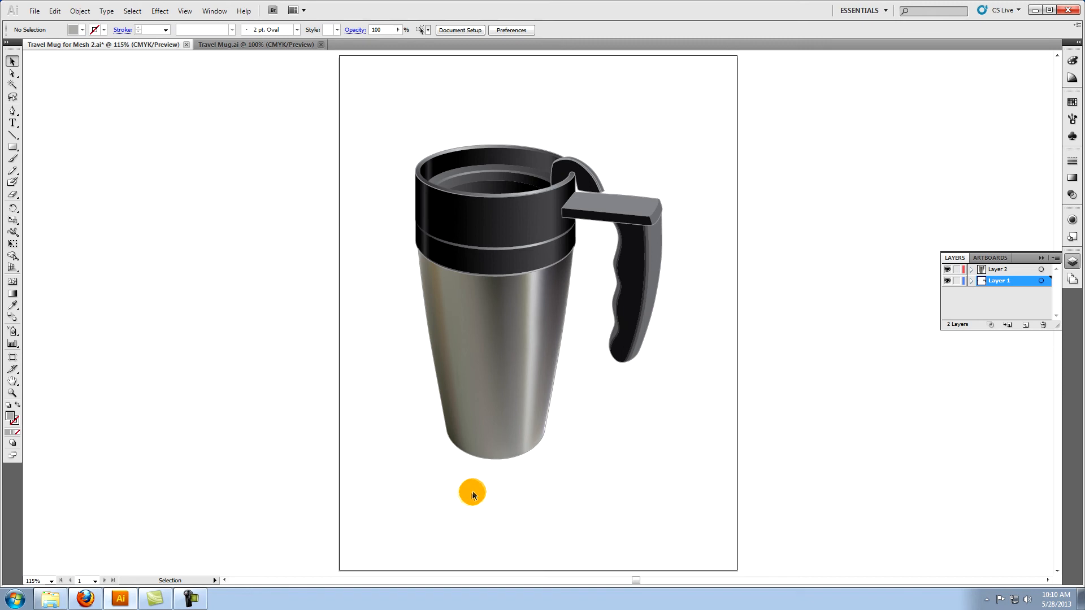